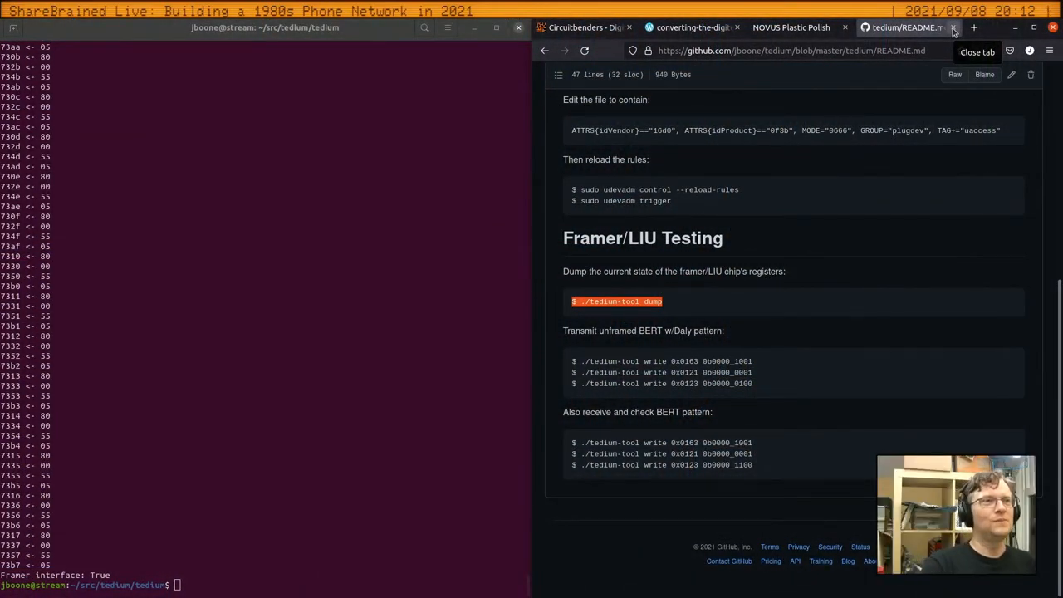
{"action": "scroll", "scroll_direction": "up", "scroll_amount": 3}
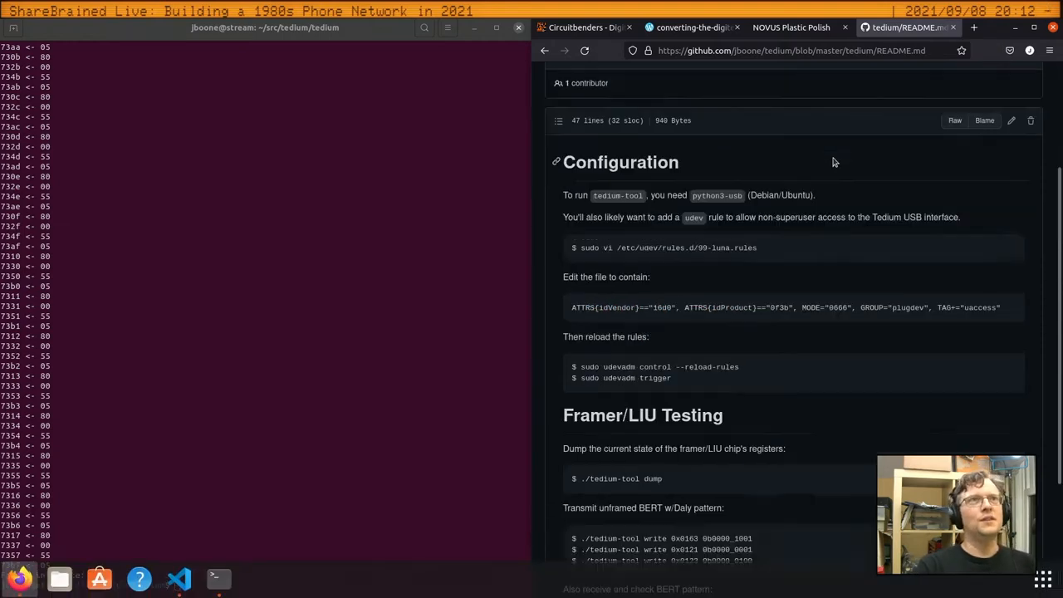
{"action": "scroll", "scroll_direction": "up", "scroll_amount": 3}
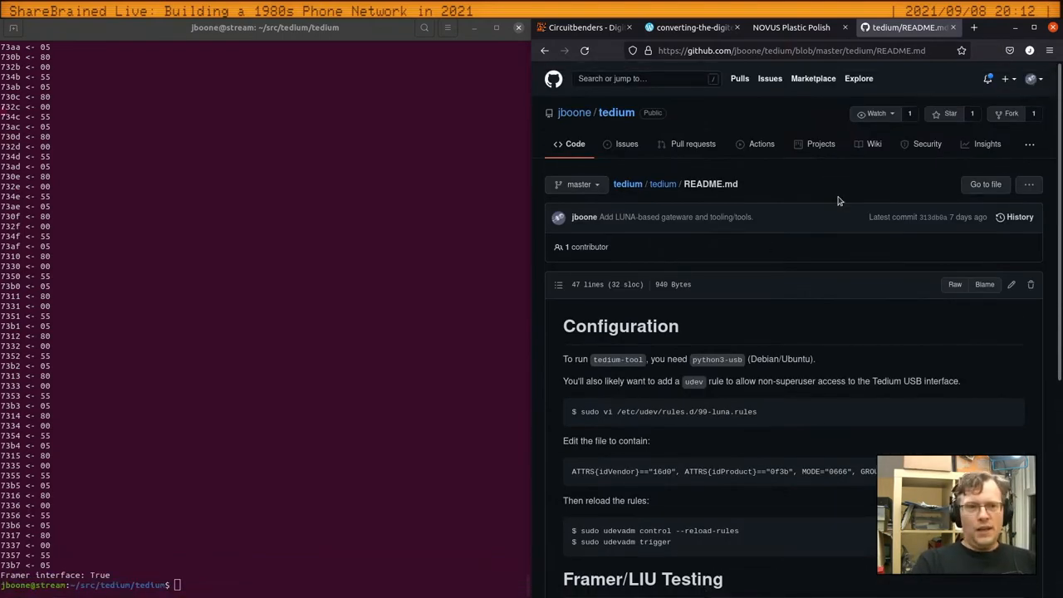